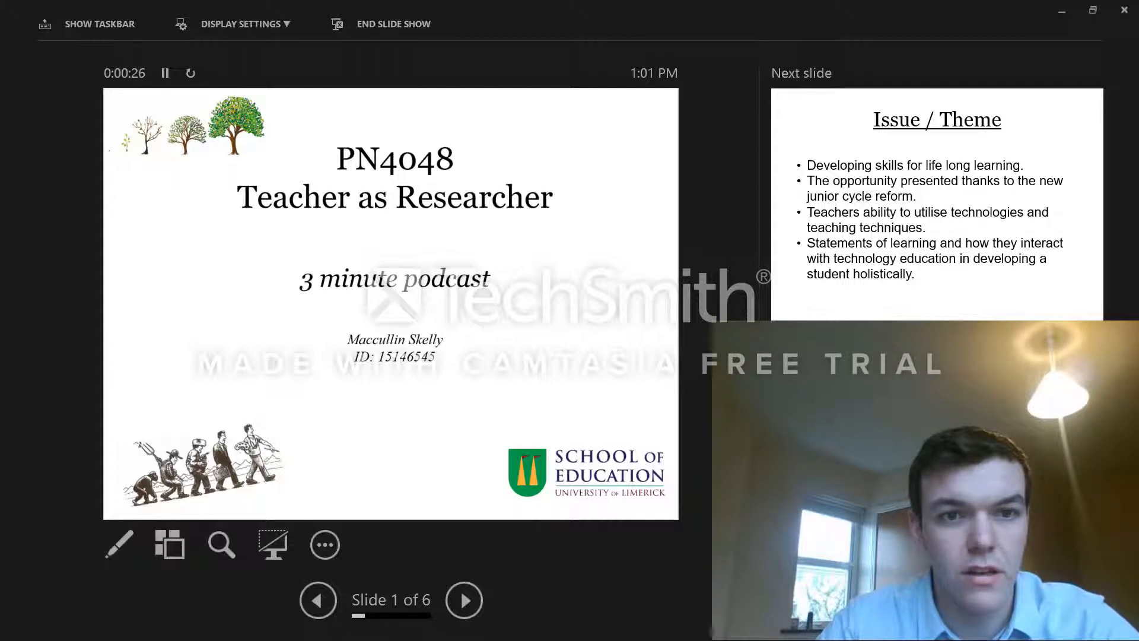
- Advance from the PN4048 title slide to slide 2, Issue / Theme
{"action": "left_click", "coordinate": [464, 599]}
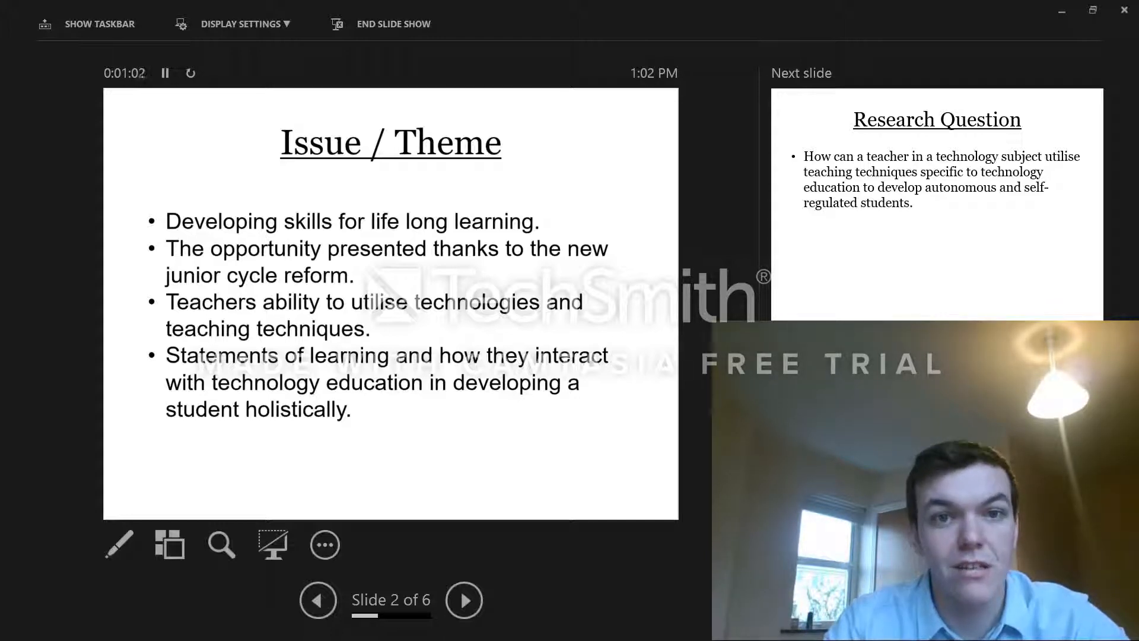
- Advance to slide 3 of 6, the Research Question slide
{"action": "left_click", "coordinate": [464, 599]}
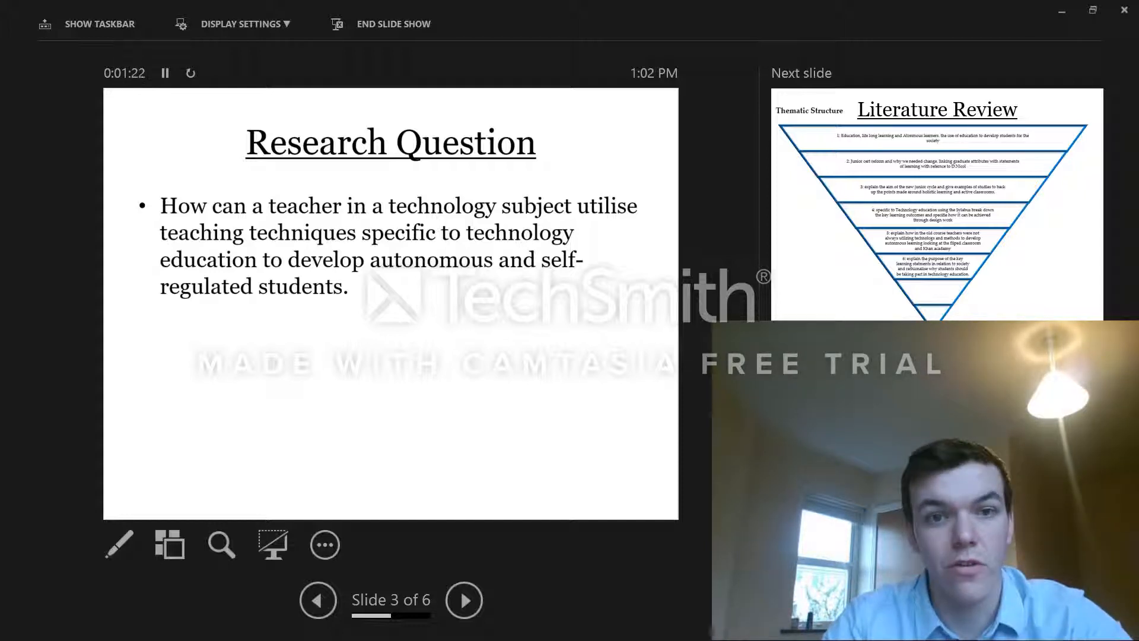
- Advance to slide 4, the Literature Review thematic structure diagram
{"action": "left_click", "coordinate": [464, 599]}
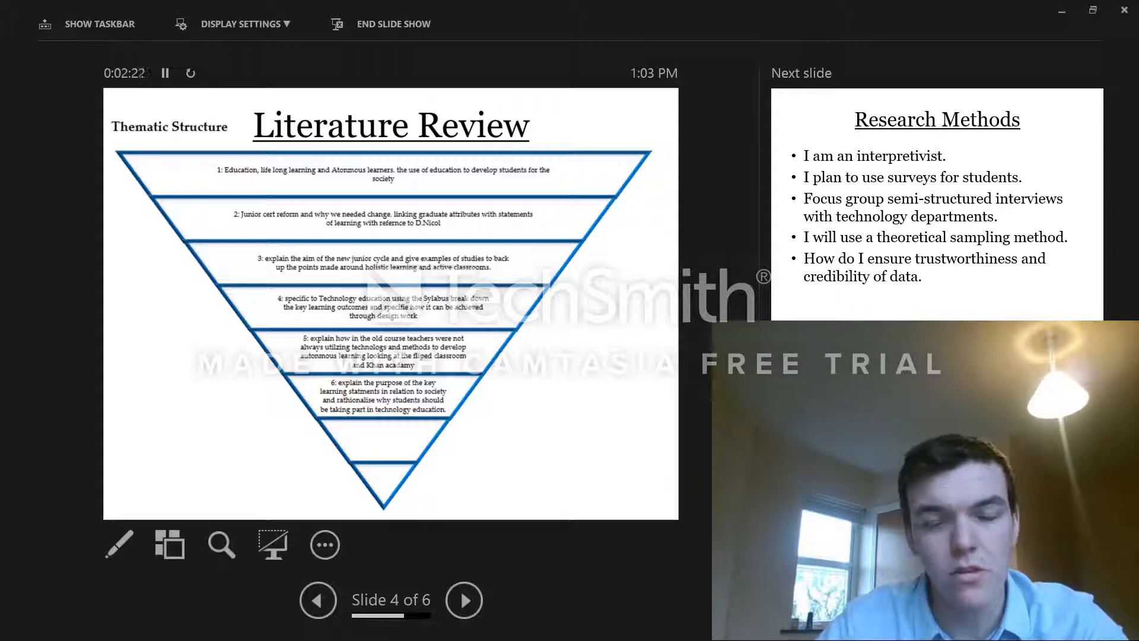
- Advance through Research Methods to the final slide 6, Implications for Practice
{"action": "left_click", "coordinate": [464, 599]}
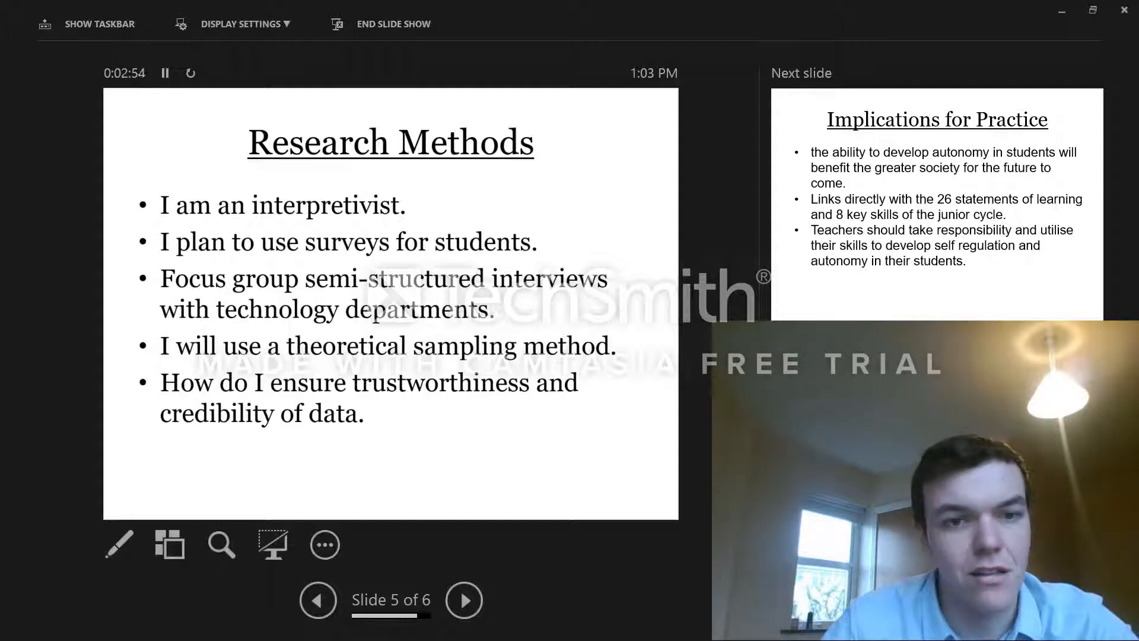
{"action": "left_click", "coordinate": [462, 600]}
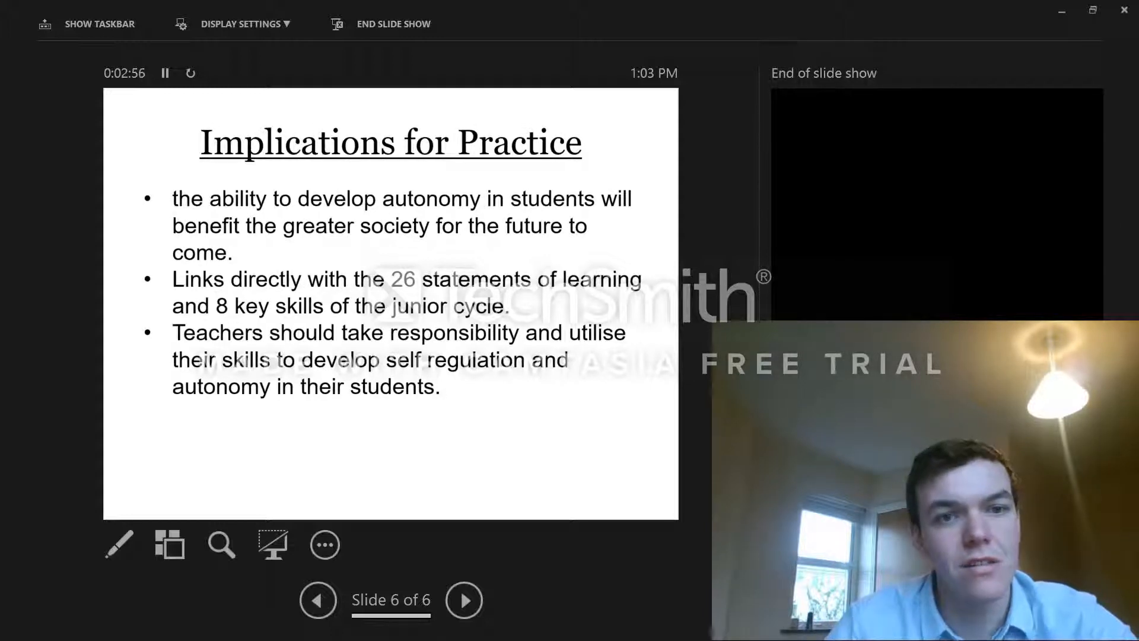